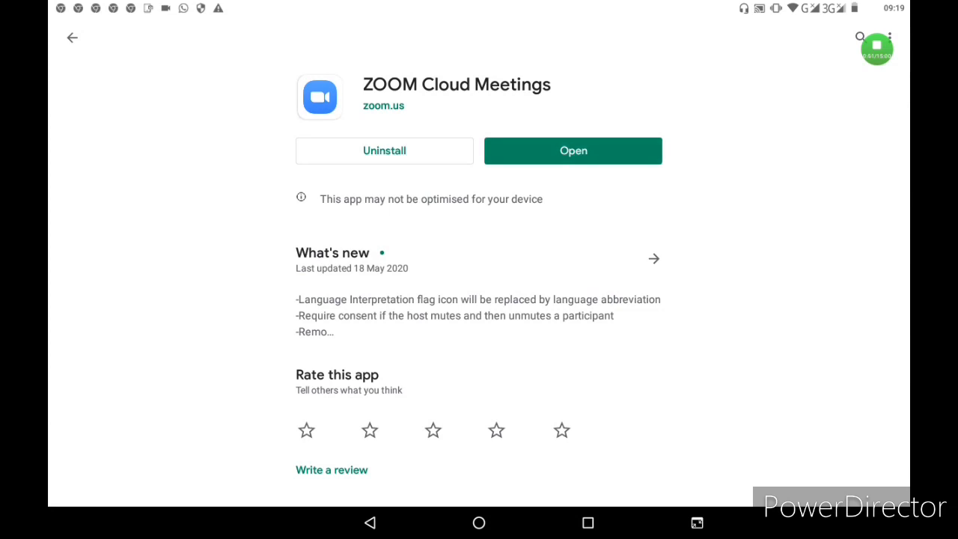
Step: Launch Zoom Cloud Meetings from its Play Store page to reach the Meet & Chat home screen
{"action": "left_click", "coordinate": [572, 150]}
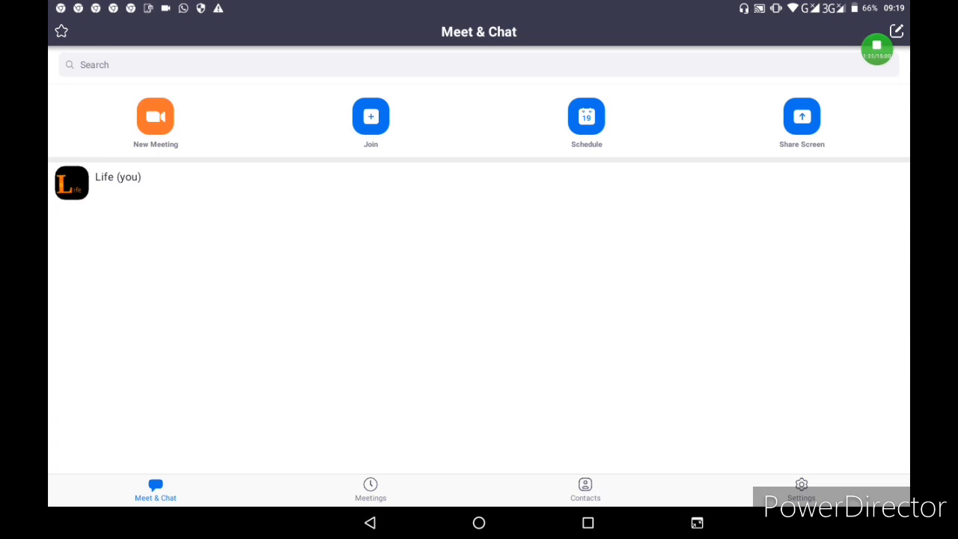
Step: Start a new meeting with Video On and Personal Meeting ID off
{"action": "left_click", "coordinate": [156, 117]}
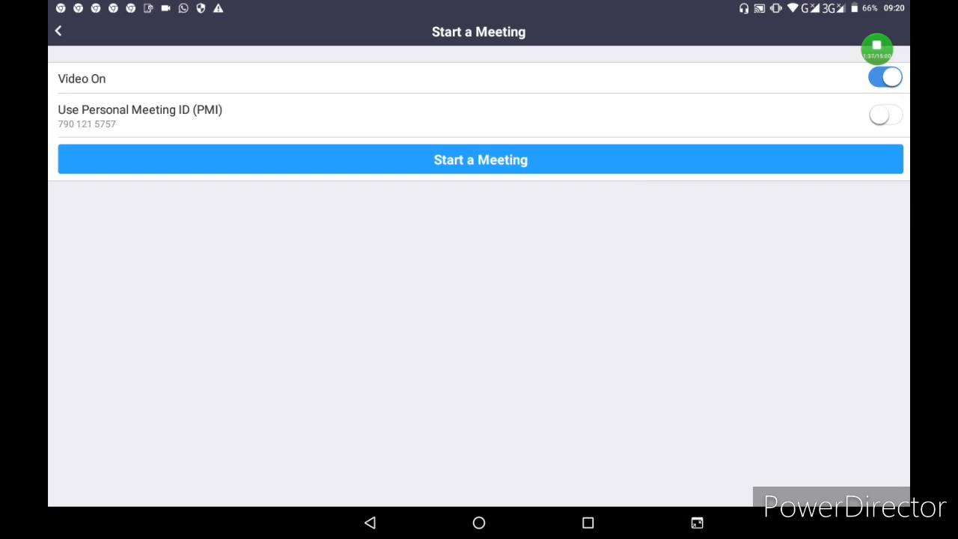
{"action": "left_click", "coordinate": [480, 159]}
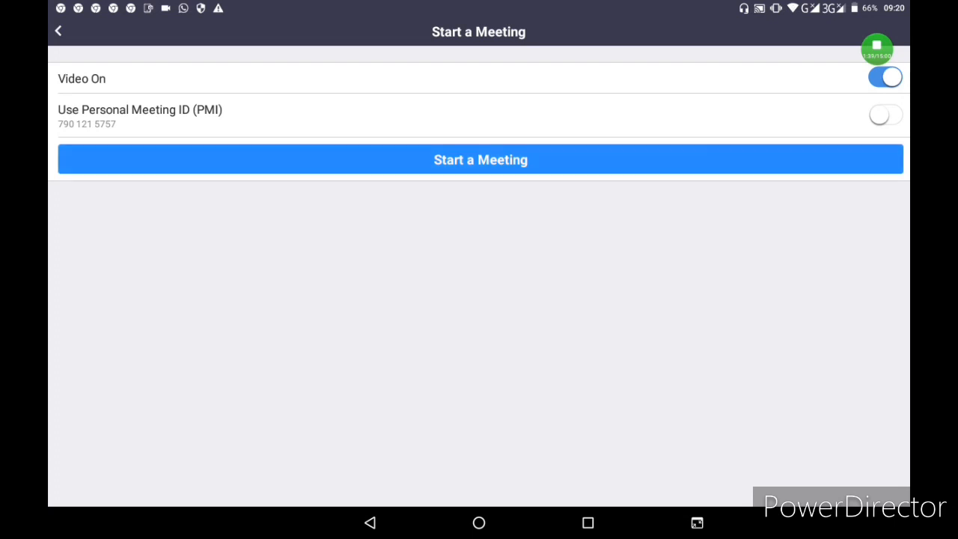
{"action": "left_click", "coordinate": [479, 159]}
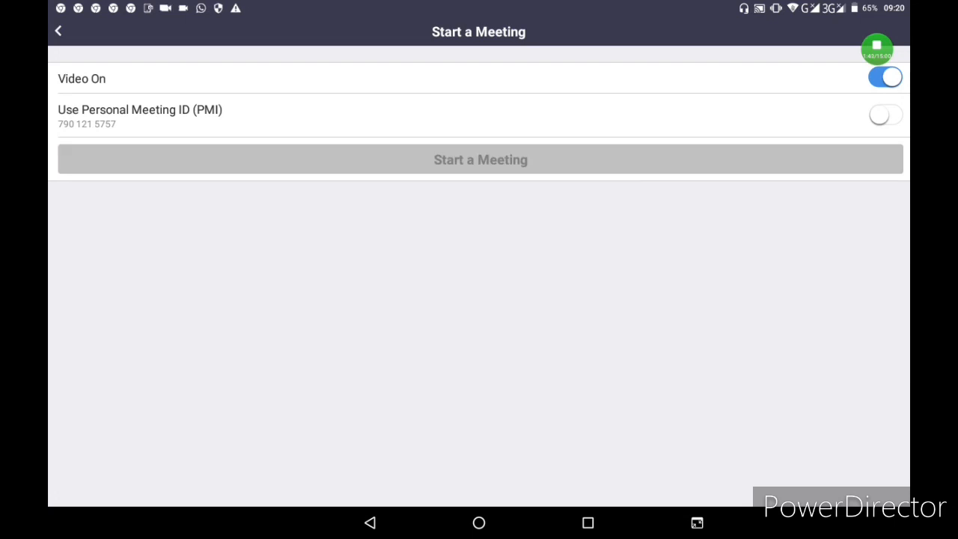
Step: Show the live meeting's participants list, which lists only the host
{"action": "left_click", "coordinate": [480, 159]}
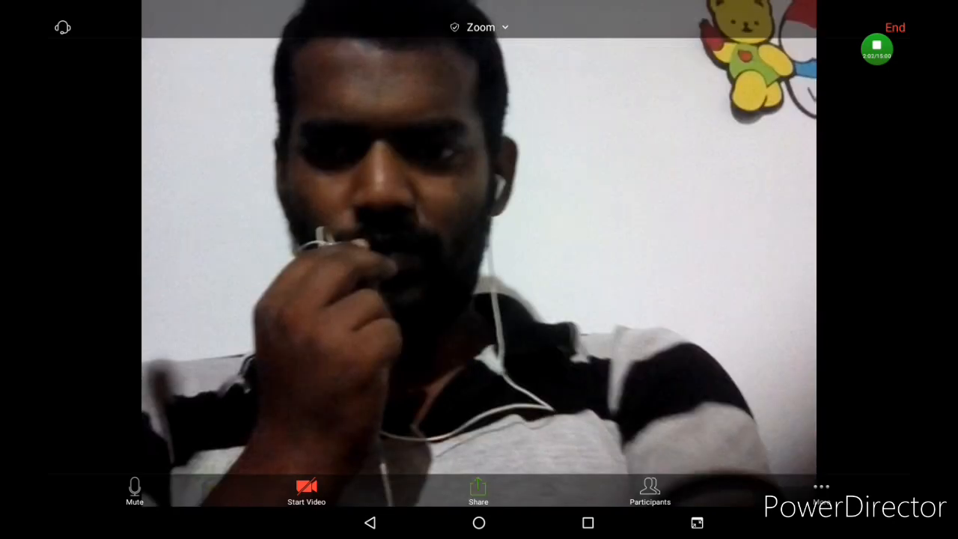
{"action": "left_click", "coordinate": [306, 491]}
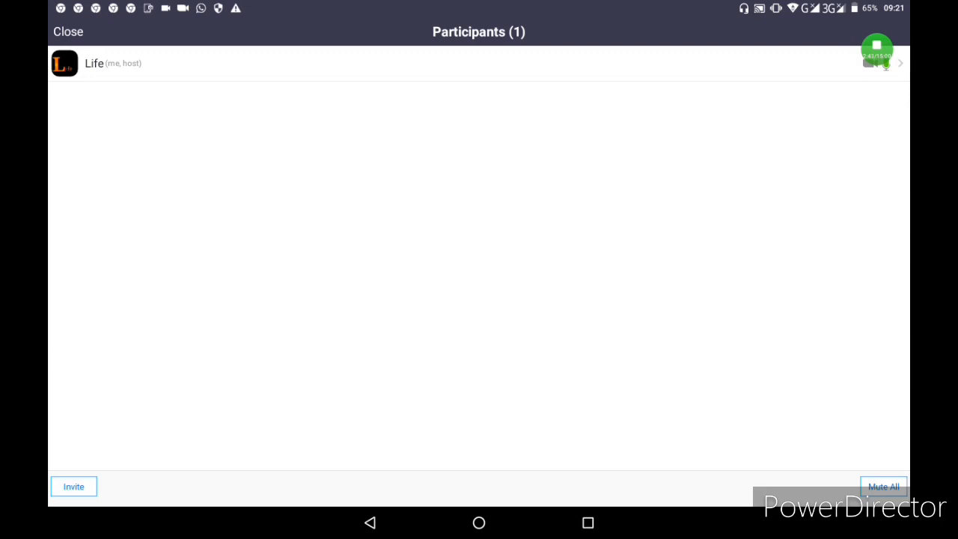
Step: Copy the meeting's invite URL and leave Zoom running behind the tablet home screen
{"action": "left_click", "coordinate": [73, 487]}
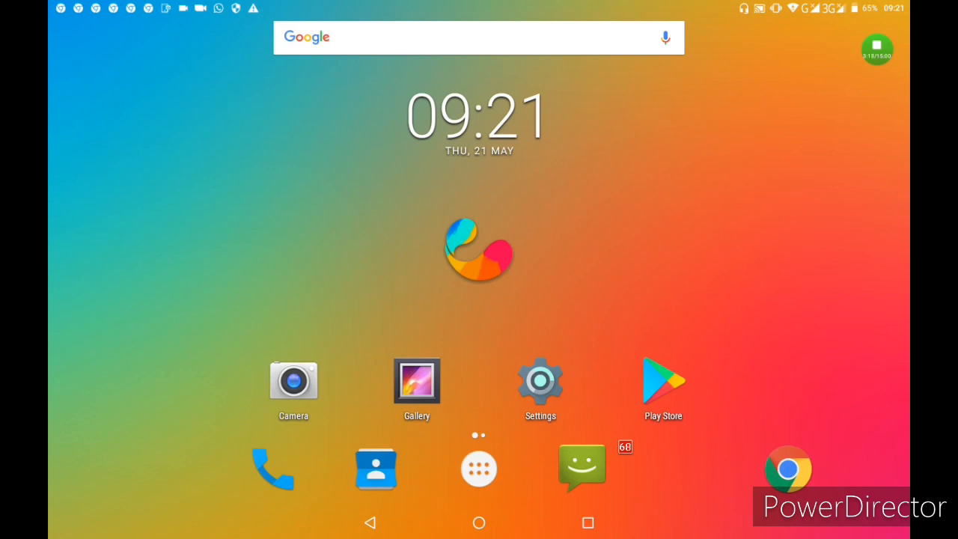
Step: Start a new Messaging text addressed to contact 'malin', ready for the message body
{"action": "left_click", "coordinate": [581, 467]}
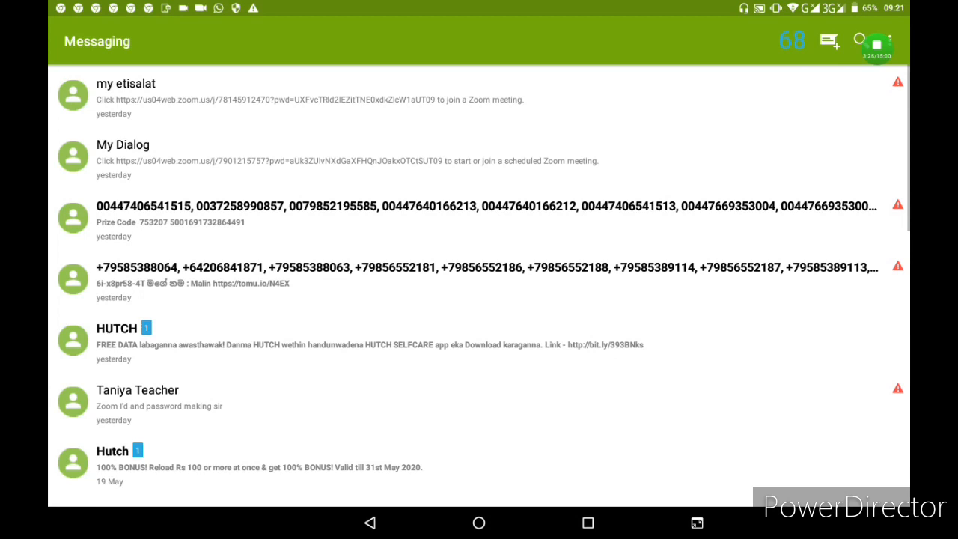
{"action": "left_click", "coordinate": [830, 42]}
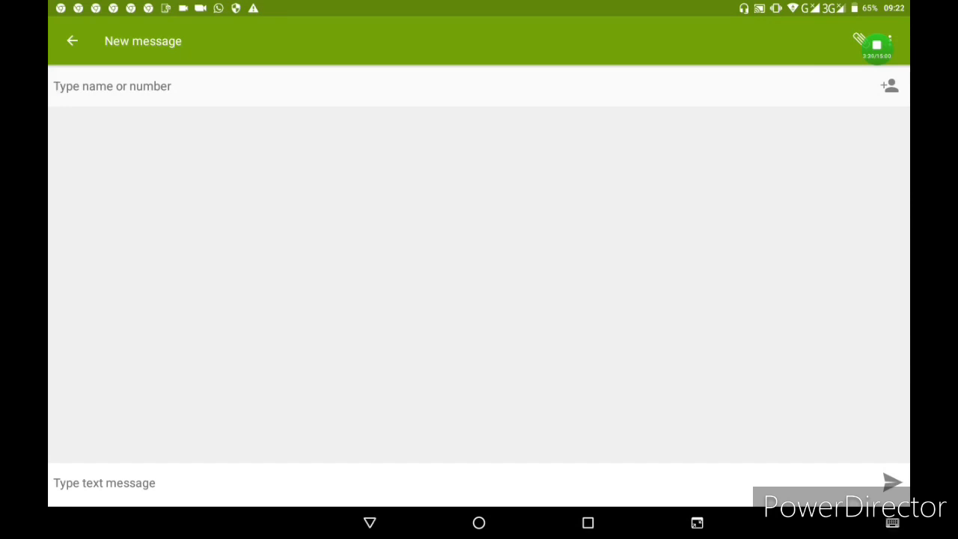
{"action": "left_click", "coordinate": [112, 85]}
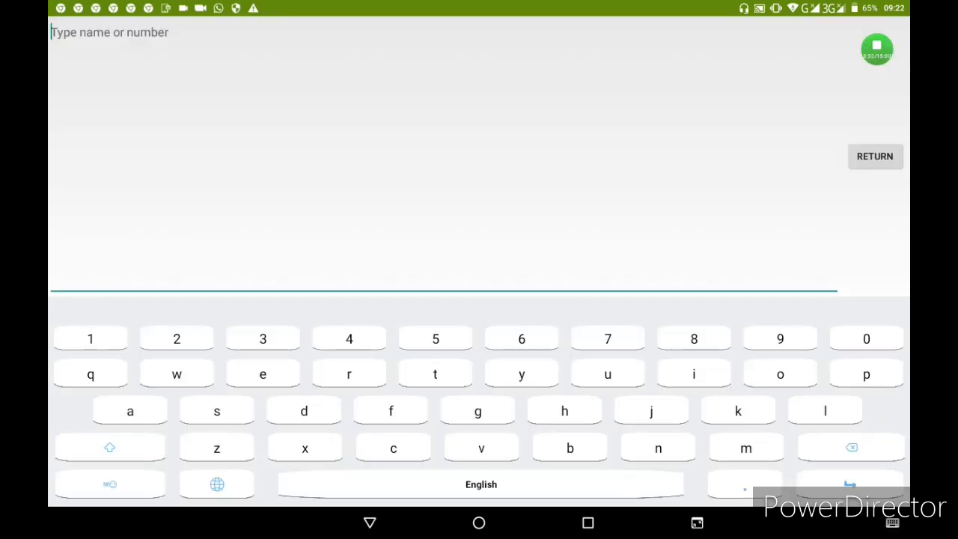
{"action": "left_click", "coordinate": [745, 448]}
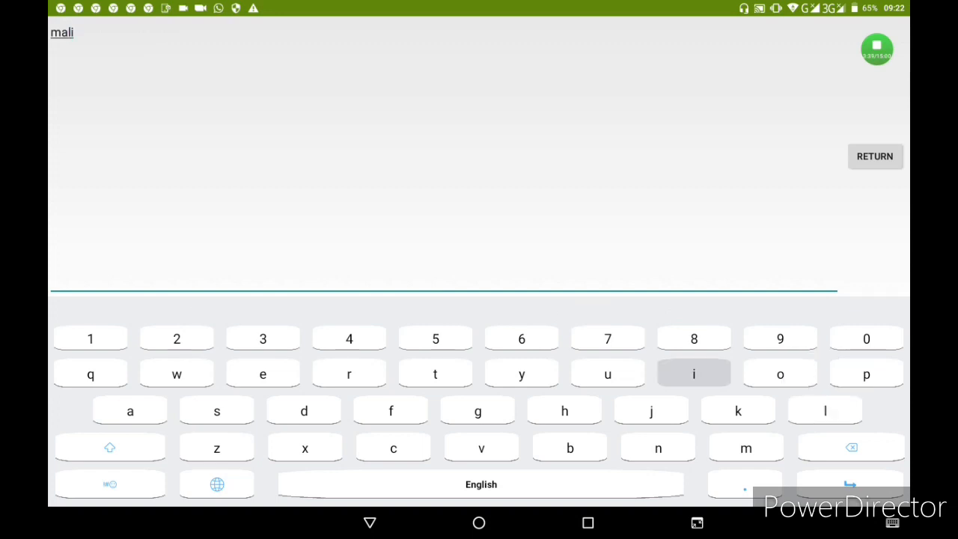
{"action": "left_click", "coordinate": [694, 374]}
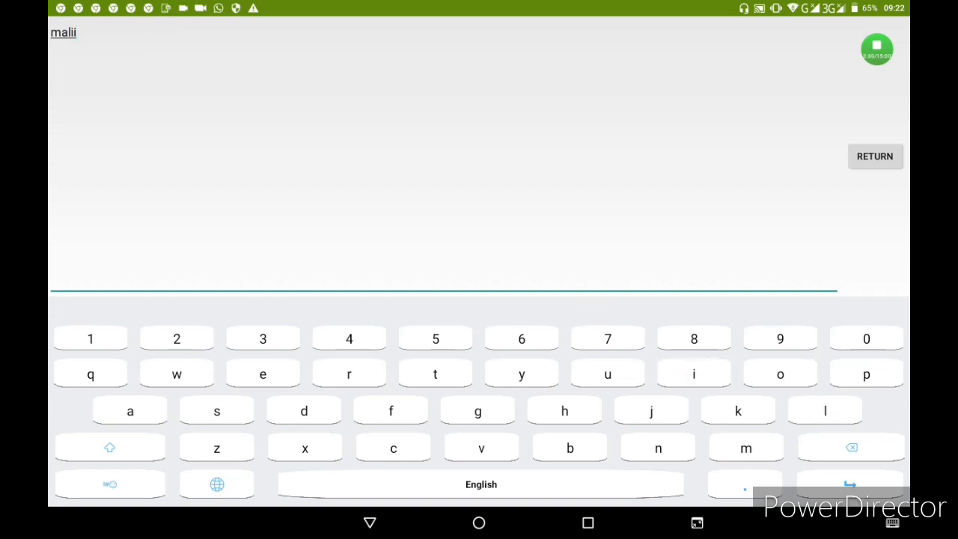
{"action": "left_click", "coordinate": [850, 448]}
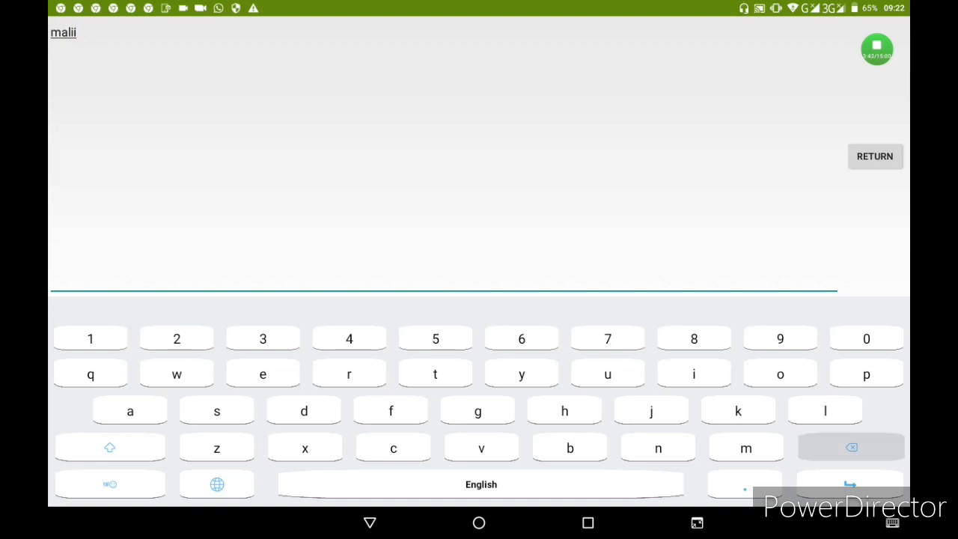
{"action": "left_click", "coordinate": [851, 446]}
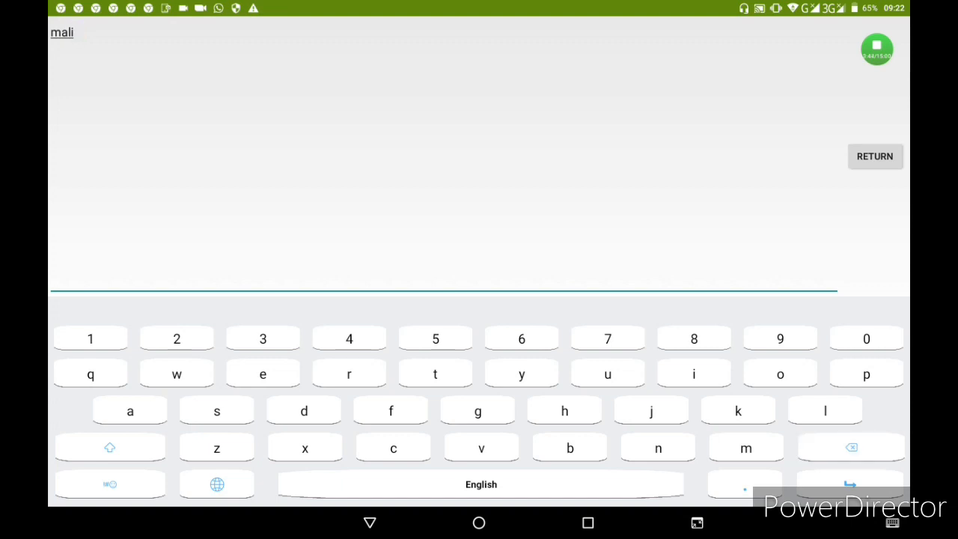
{"action": "type", "text": "n>,"}
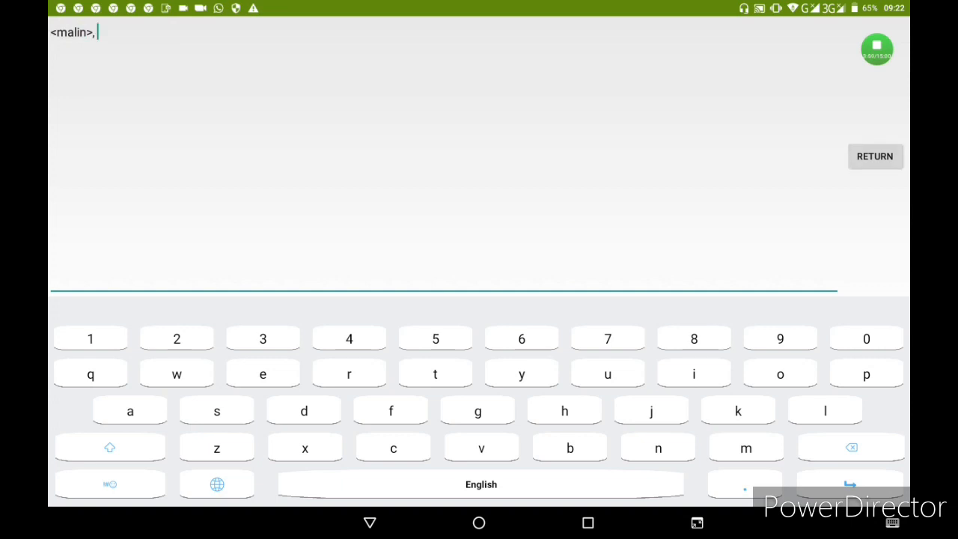
{"action": "left_click", "coordinate": [875, 155]}
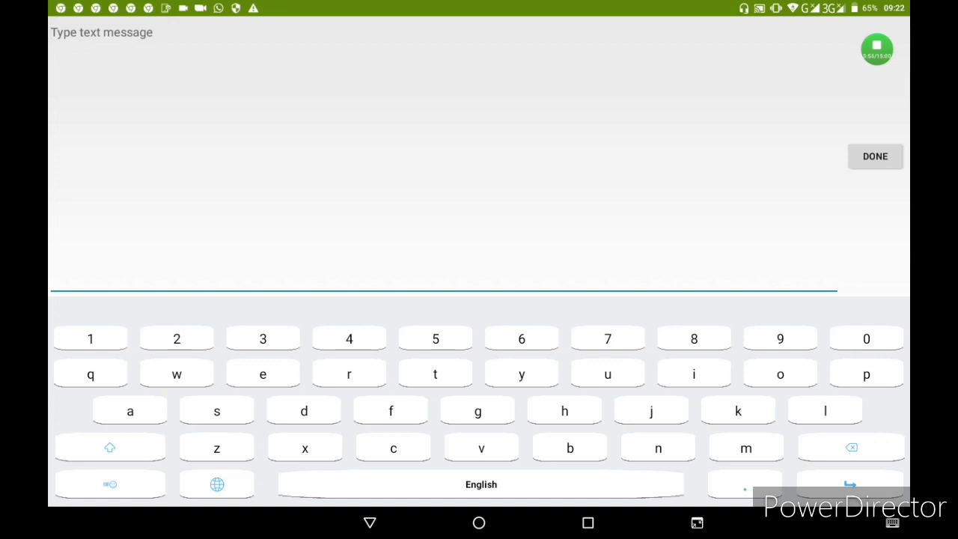
Step: Paste the Zoom meeting link into the message to malin, keep the draft, and return home
{"action": "left_click", "coordinate": [102, 33]}
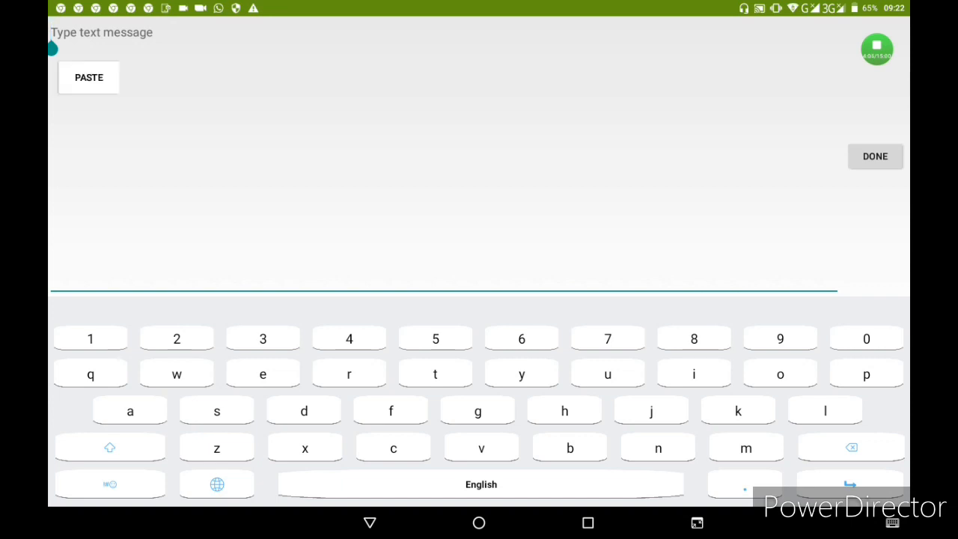
{"action": "left_click", "coordinate": [89, 78]}
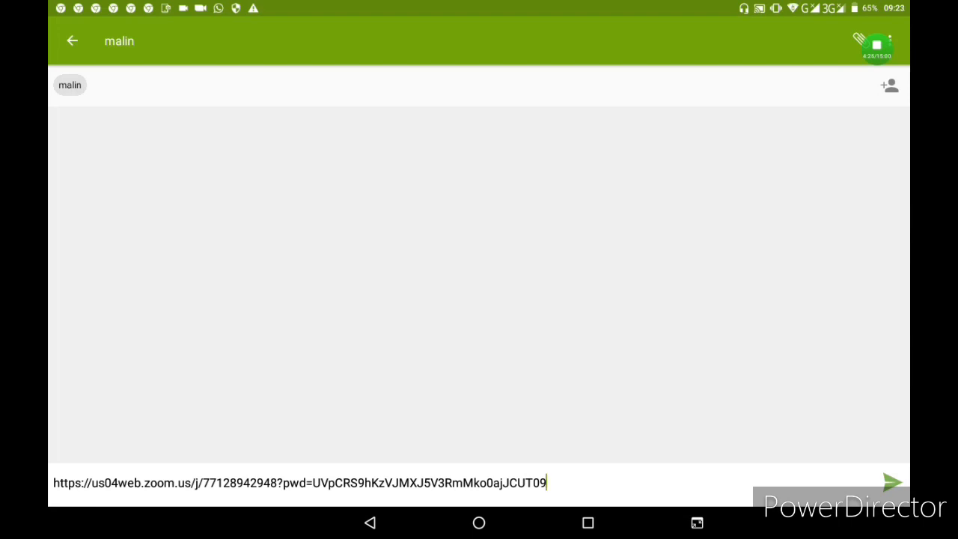
{"action": "left_click", "coordinate": [72, 40]}
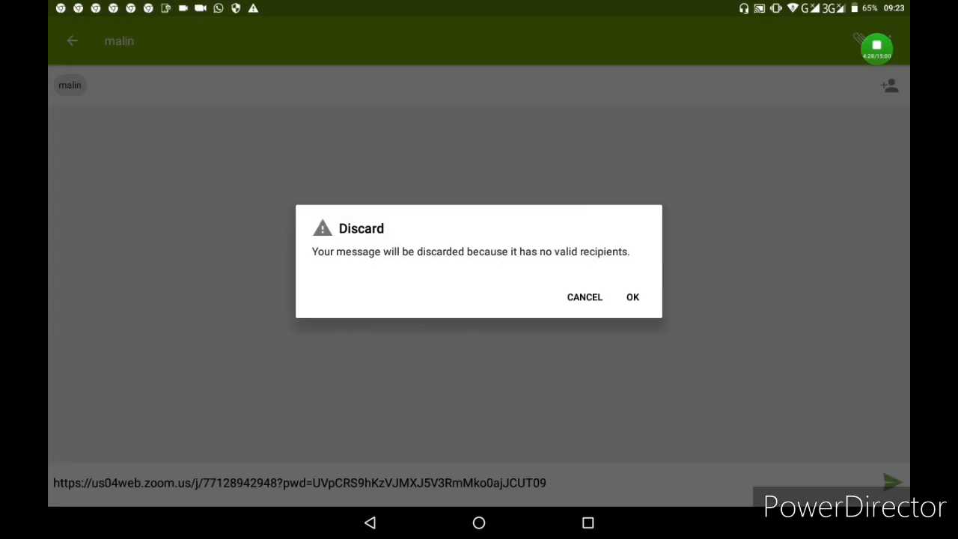
{"action": "left_click", "coordinate": [584, 297]}
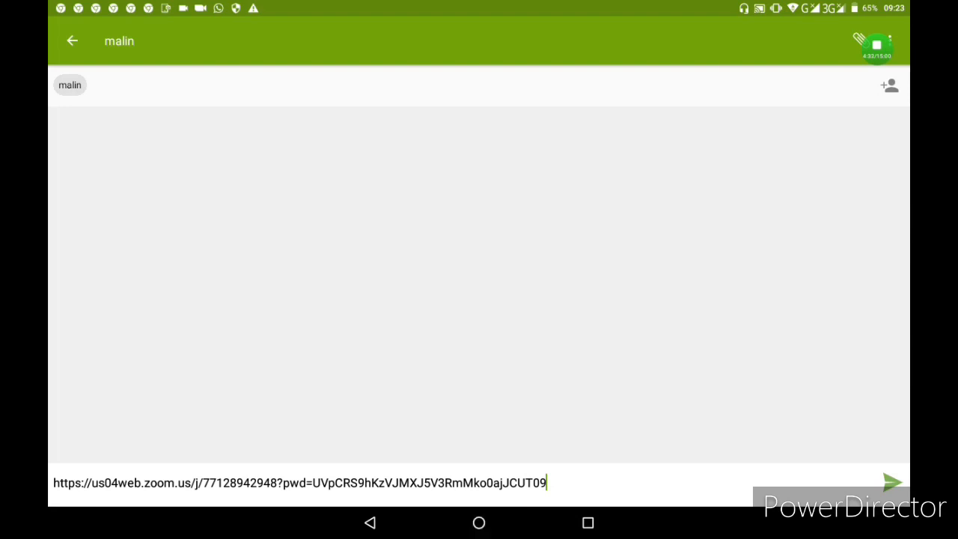
{"action": "left_click", "coordinate": [479, 522]}
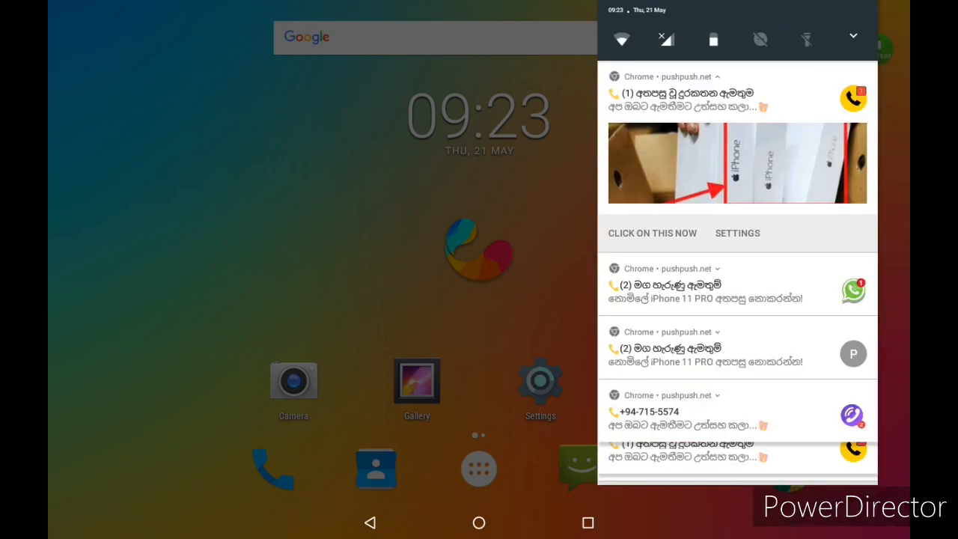
Step: Return to the running Zoom meeting from its notification and show the host's video feed
{"action": "scroll", "scroll_direction": "down", "scroll_amount": 3}
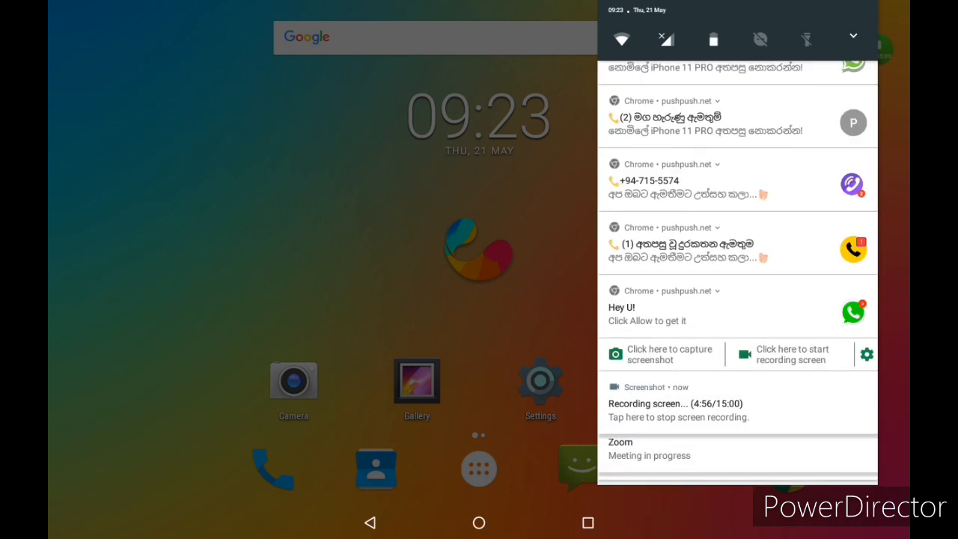
{"action": "scroll", "scroll_direction": "down", "scroll_amount": 3}
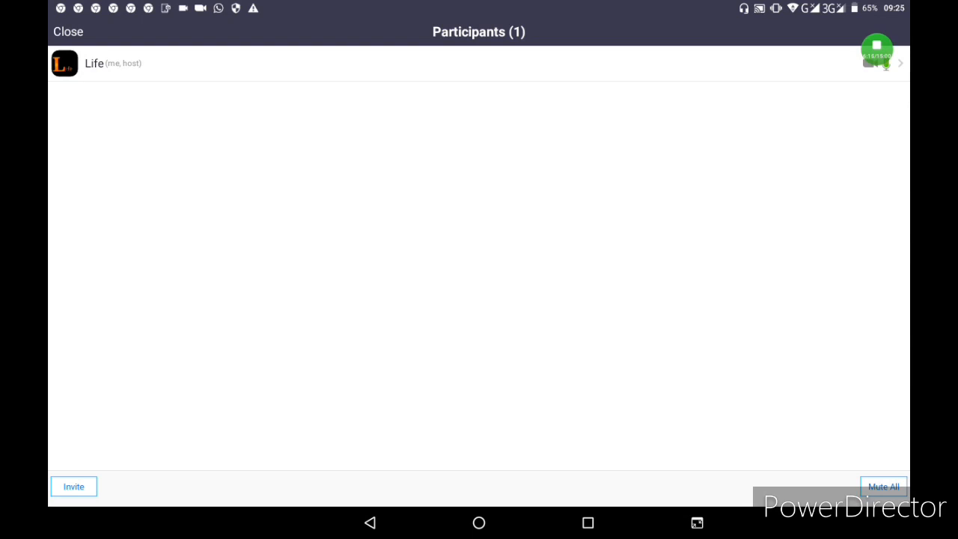
{"action": "left_click", "coordinate": [69, 31]}
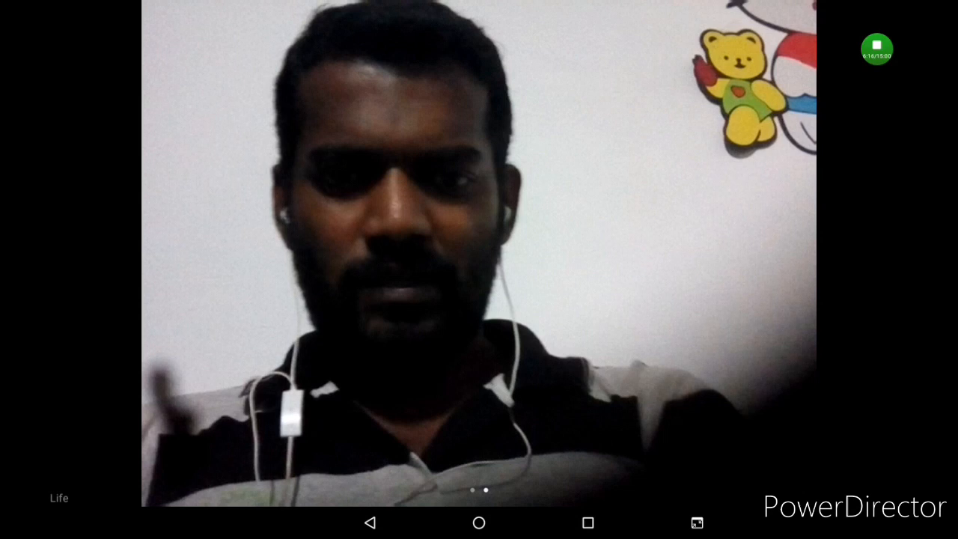